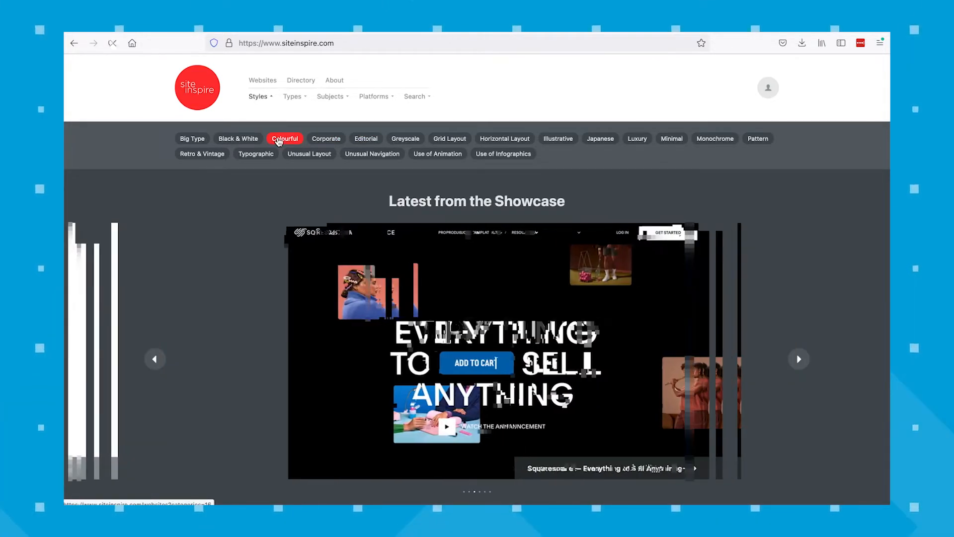
Step: Filter the showcase to Colourful websites, then add Minimal as a second style filter
click(285, 138)
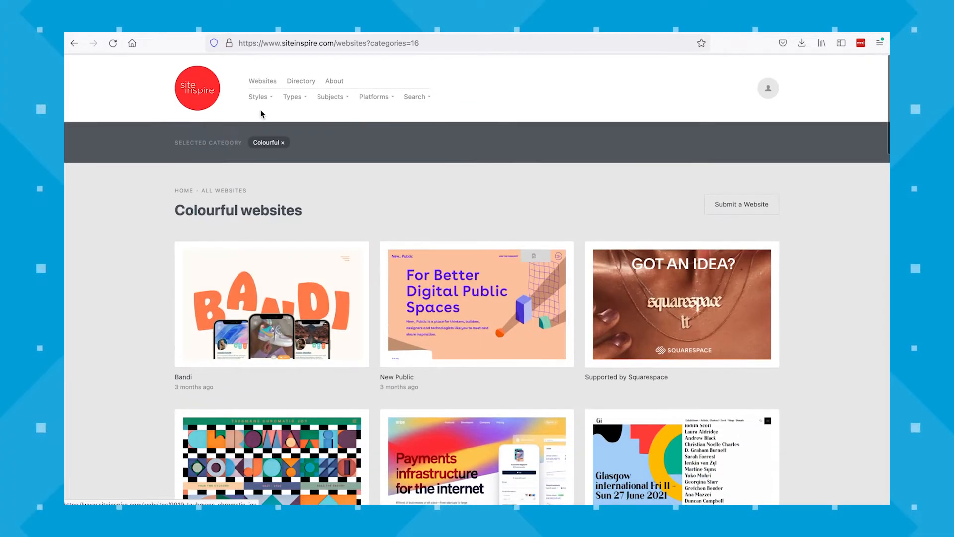
click(259, 97)
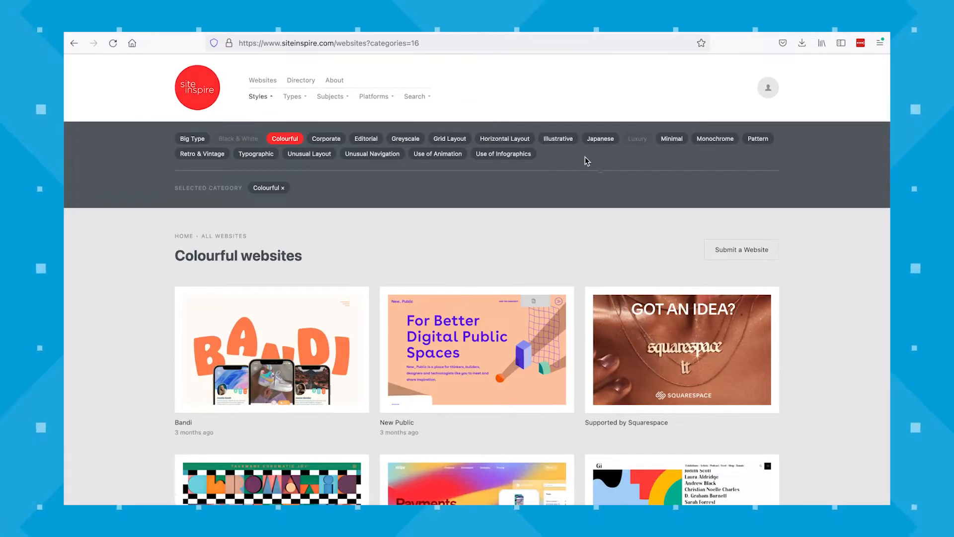
click(671, 138)
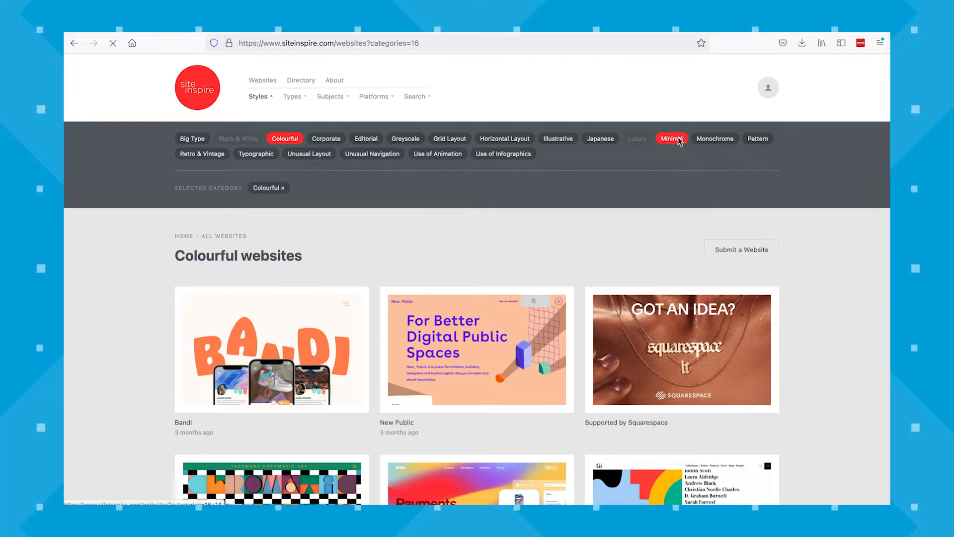
click(672, 138)
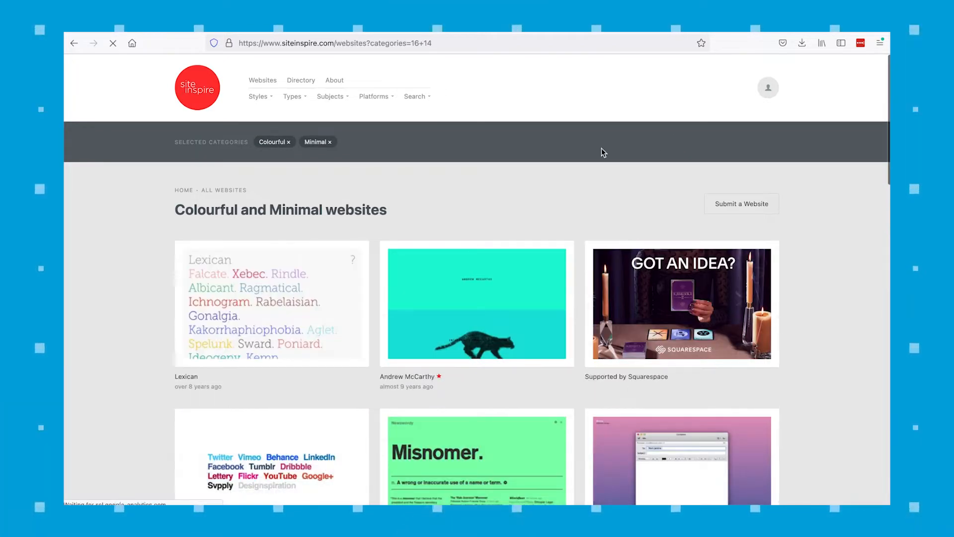
scroll(down, 3)
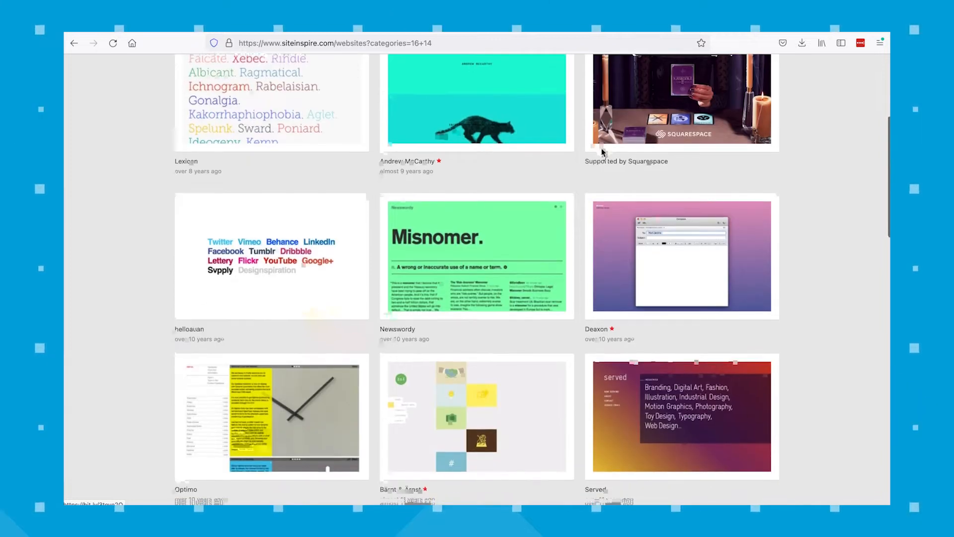
click(476, 100)
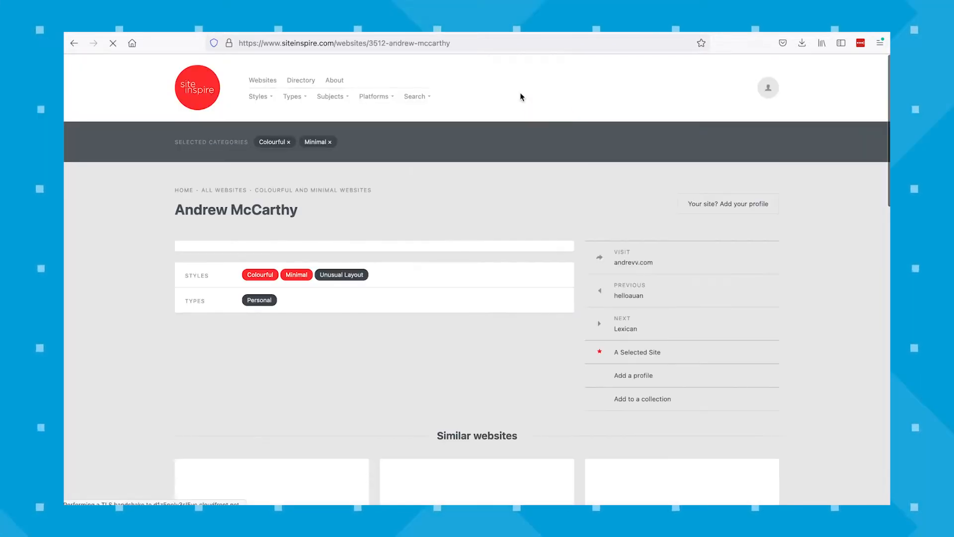